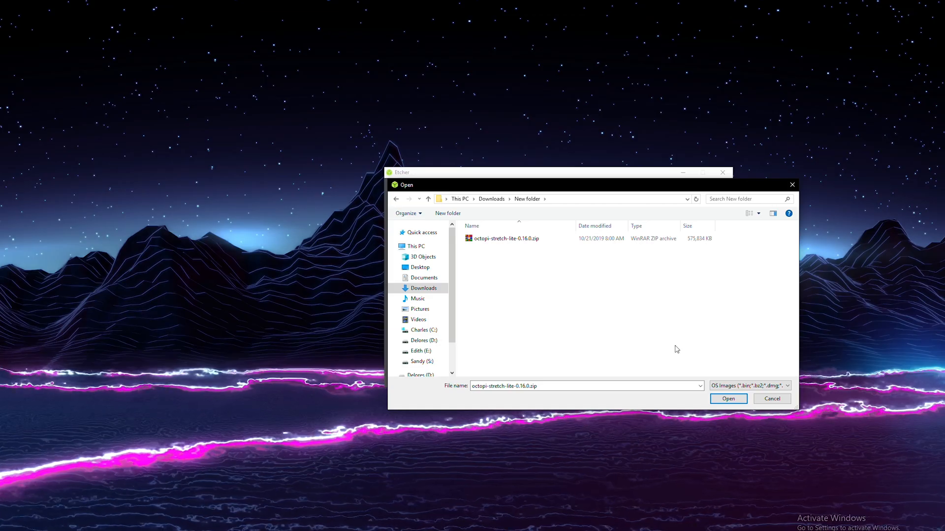
mouse_move(676, 329)
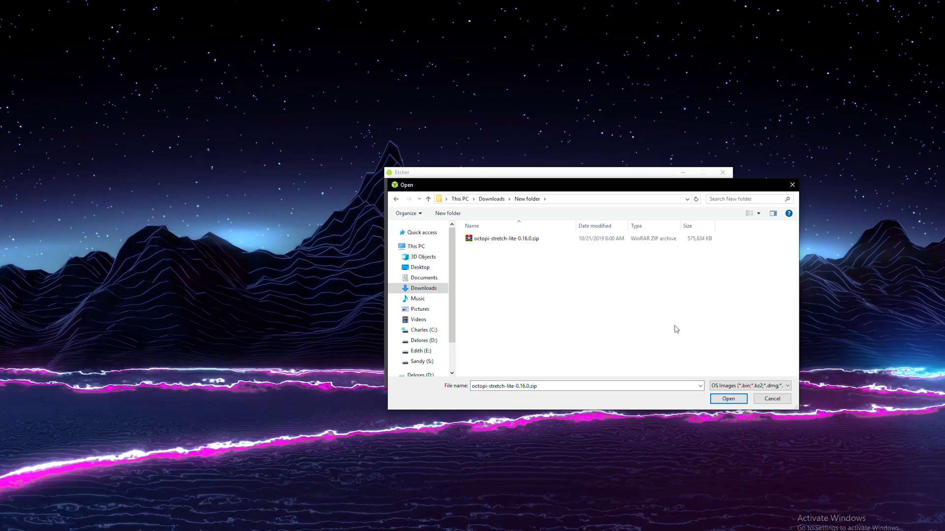
Step: Select octopi-stretch-lite-0.16.0.zip from Downloads > New folder as the image to flash
click(505, 238)
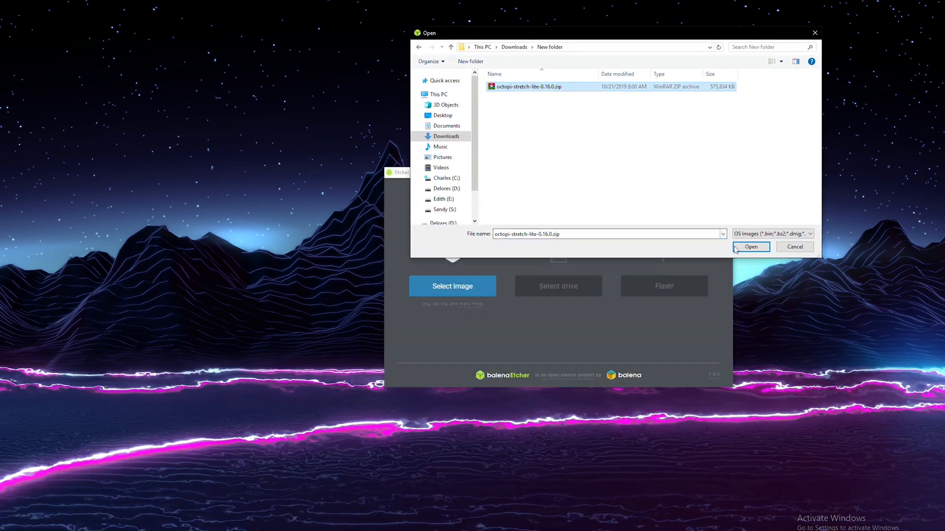
click(750, 247)
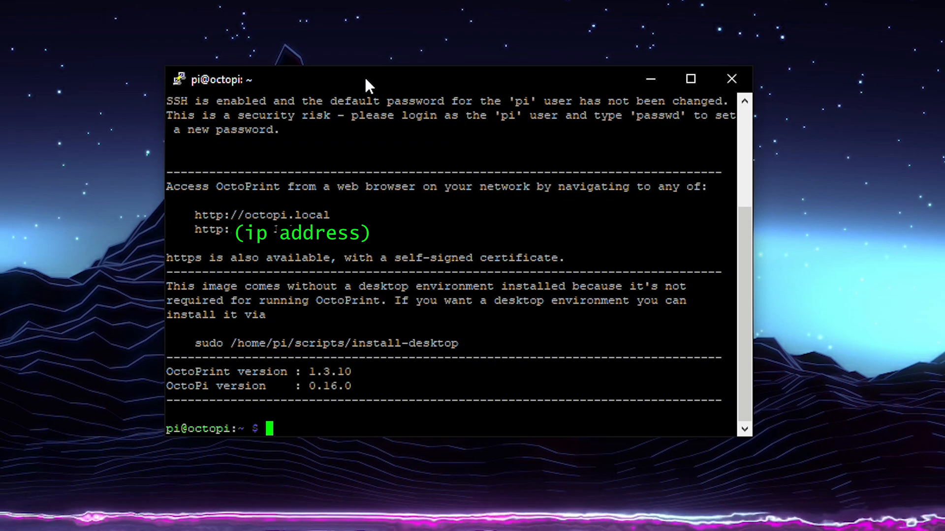
Step: Start entering the passwd command at the pi@octopi shell prompt
text(pass)
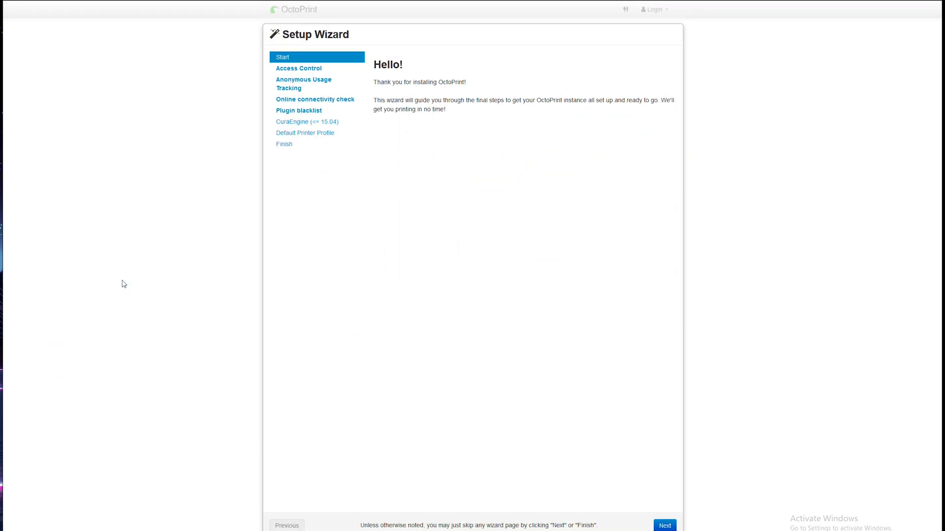
mouse_move(129, 281)
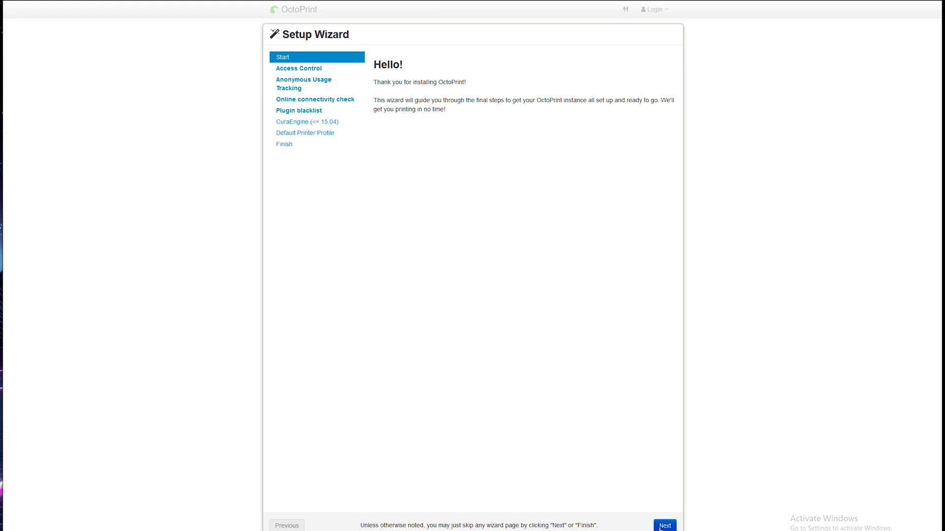
Step: Advance to the Access Control step and enter 'pi' as the admin username
click(665, 526)
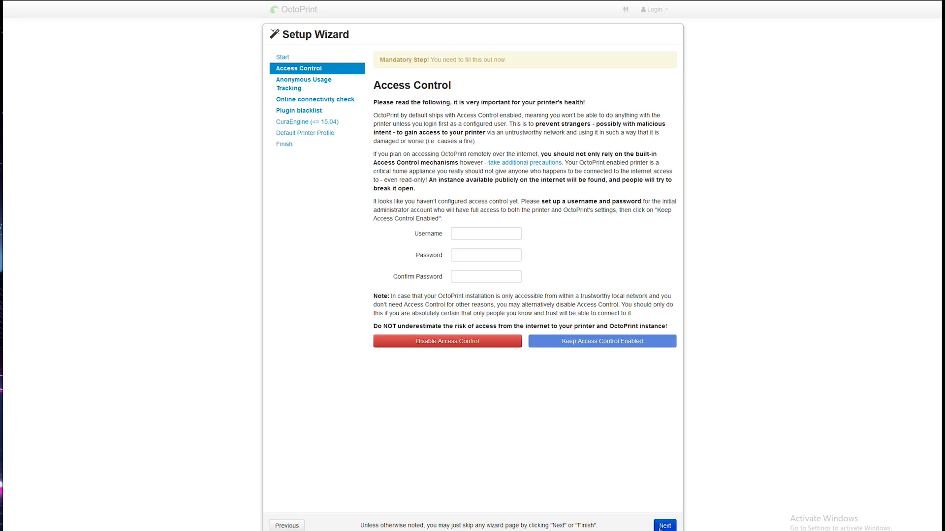
click(486, 233)
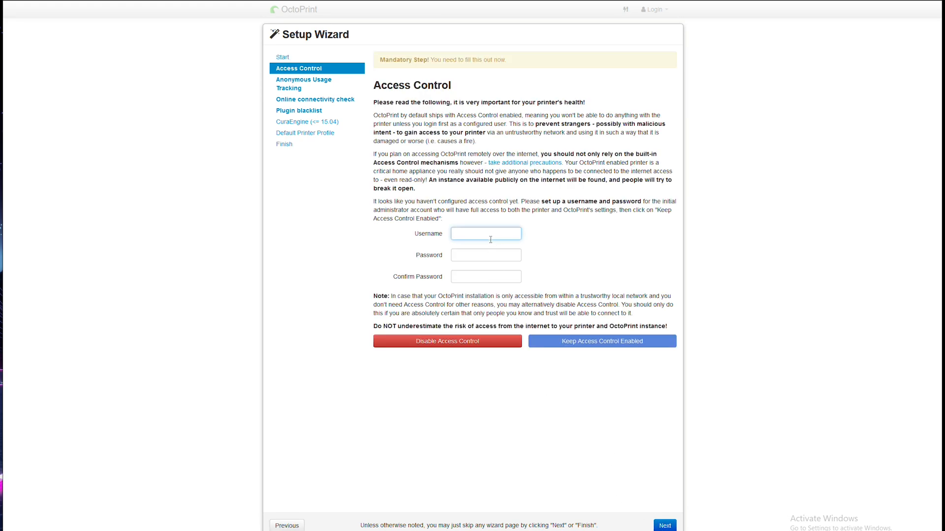
text(pi)
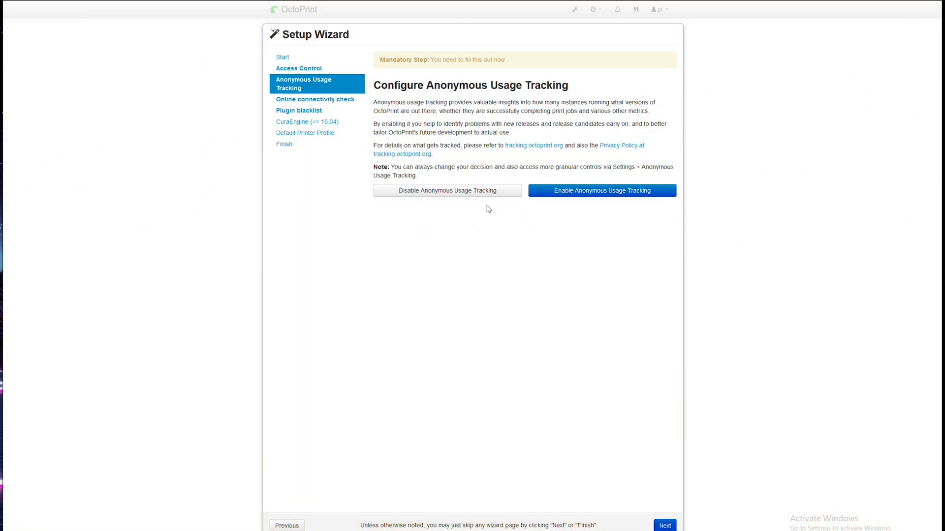
Step: Disable anonymous usage tracking and enable plugin blacklist processing in the wizard
click(446, 190)
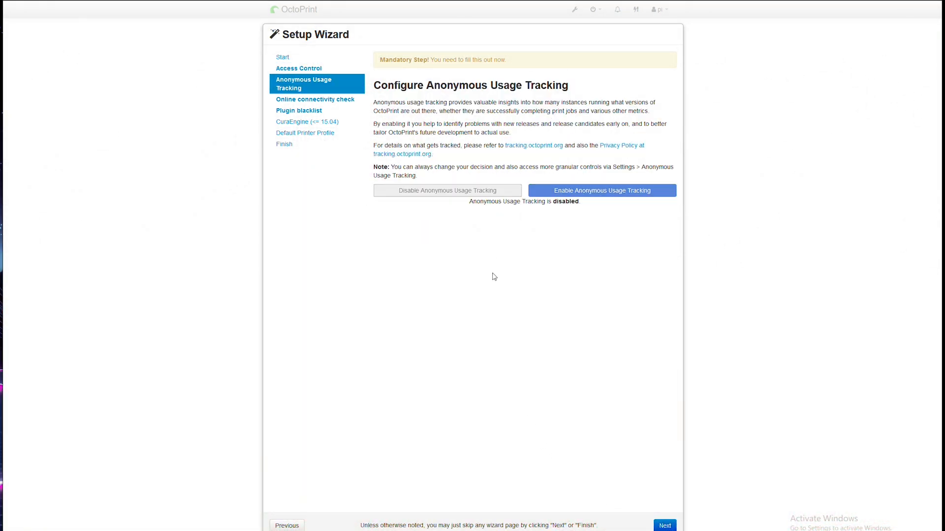
click(664, 526)
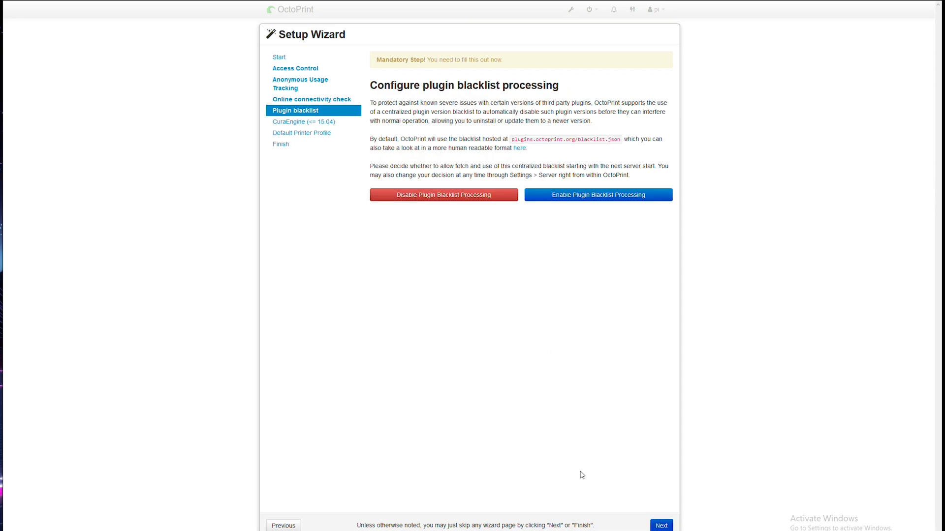
mouse_move(578, 451)
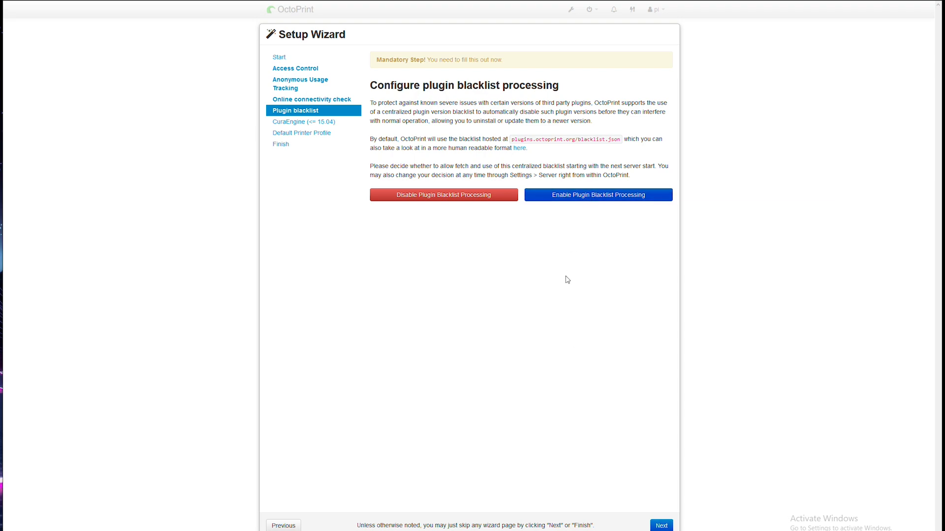
click(598, 194)
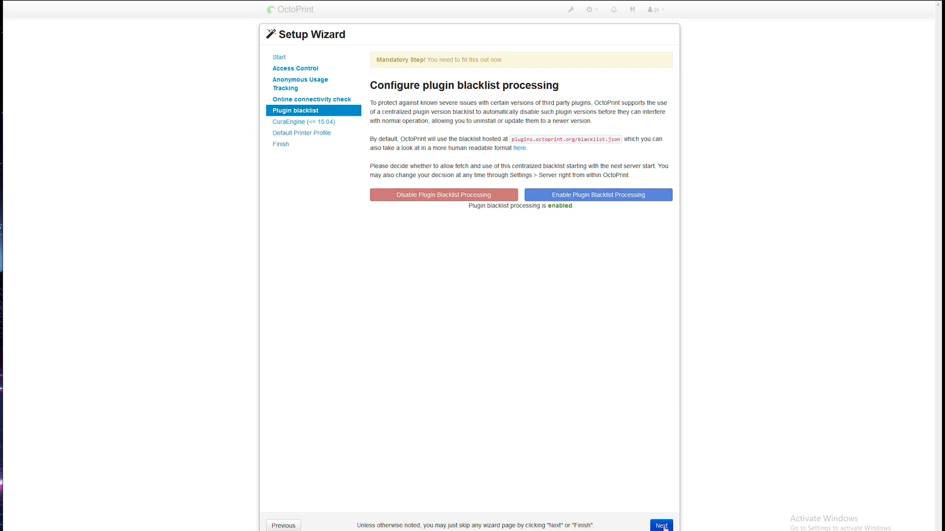
click(661, 526)
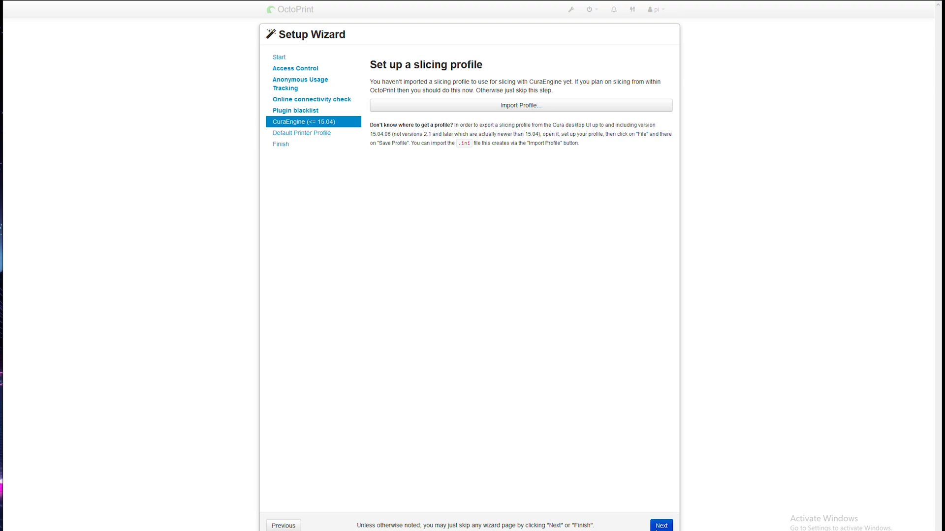
Step: Skip slicing, name the printer profile cr10 with model cr10-12, and finish the wizard
click(661, 525)
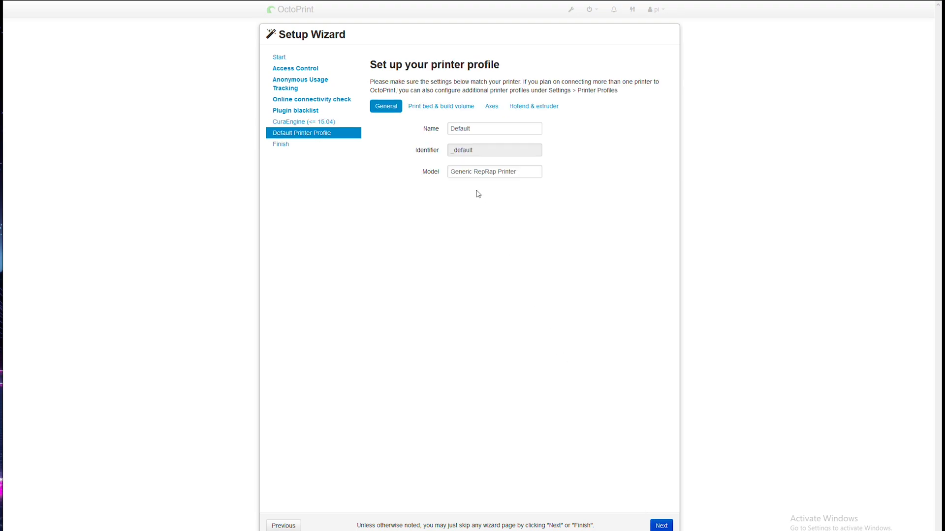
text(c)
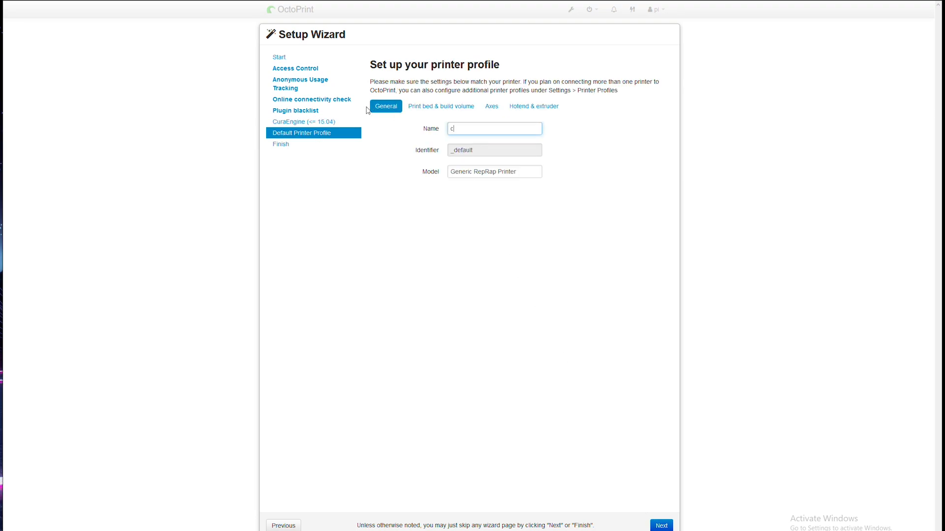
text(r10)
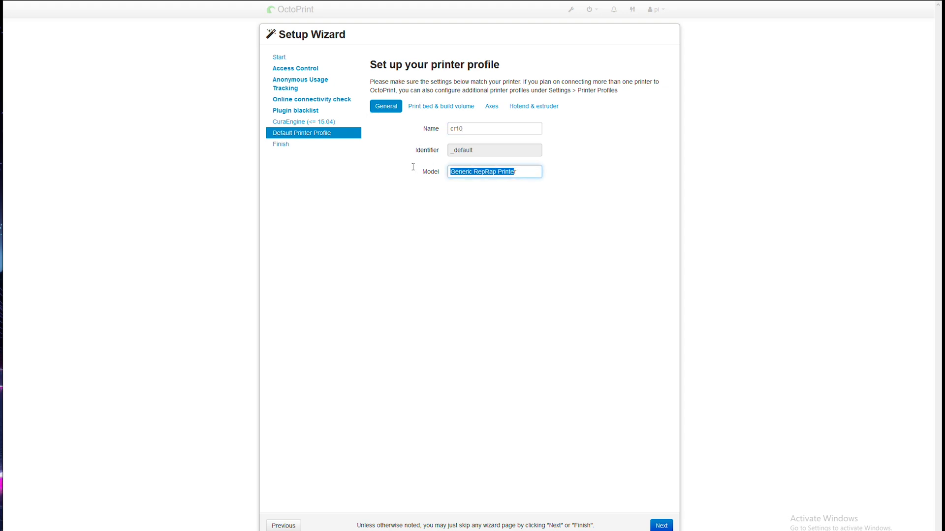
text(cr10-)
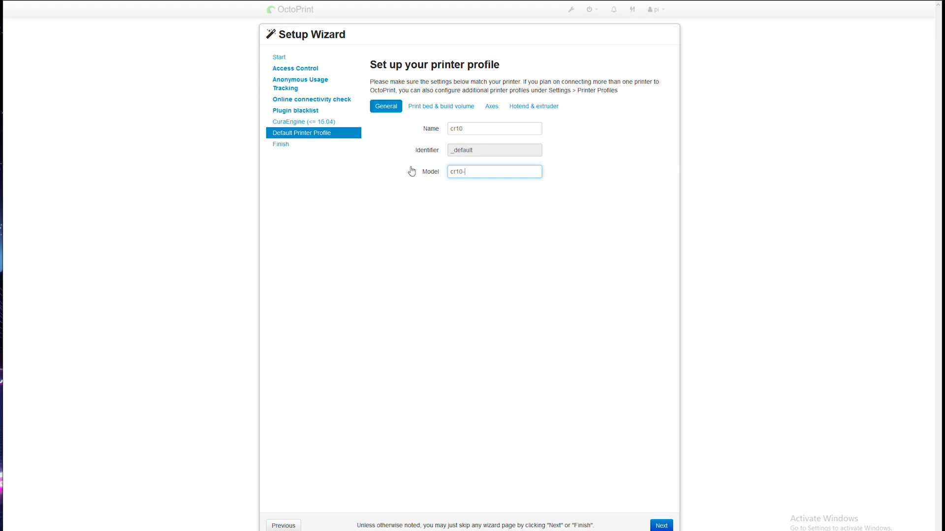
mouse_move(407, 171)
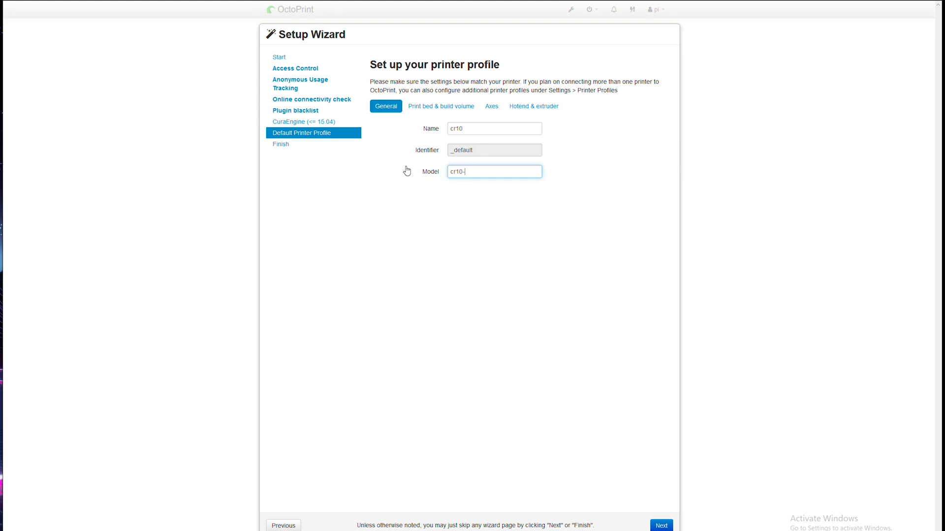
text(12)
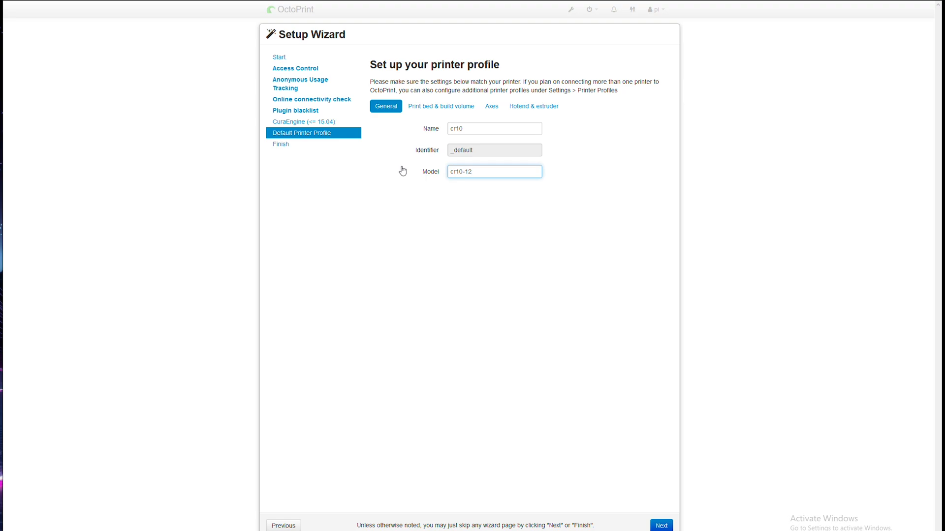
click(440, 107)
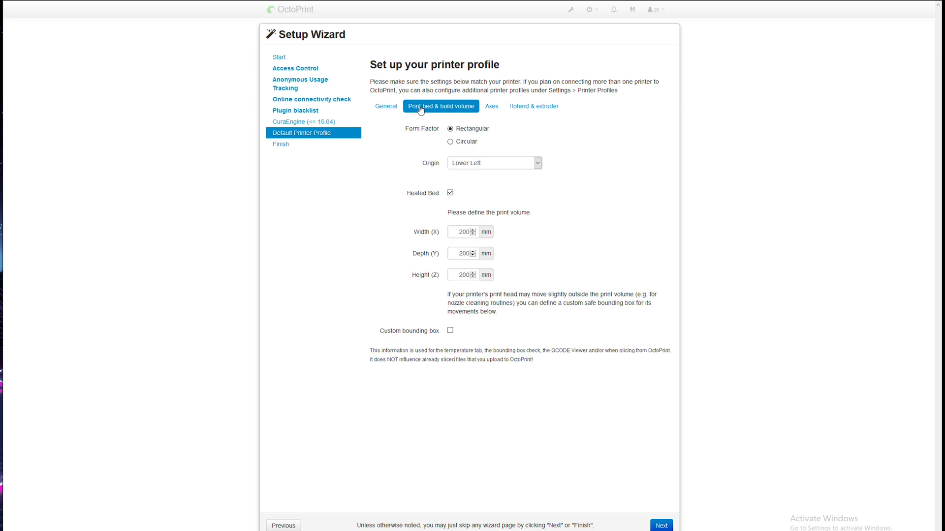
click(661, 526)
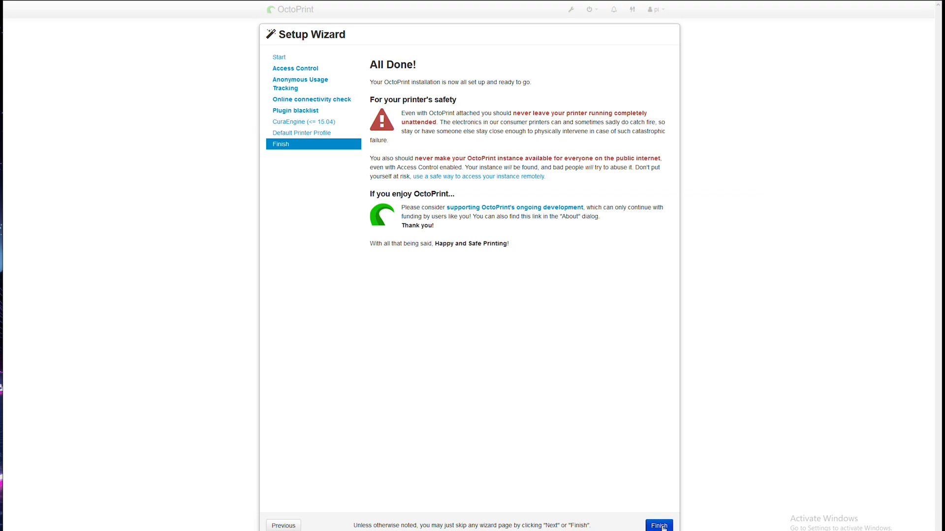
click(658, 525)
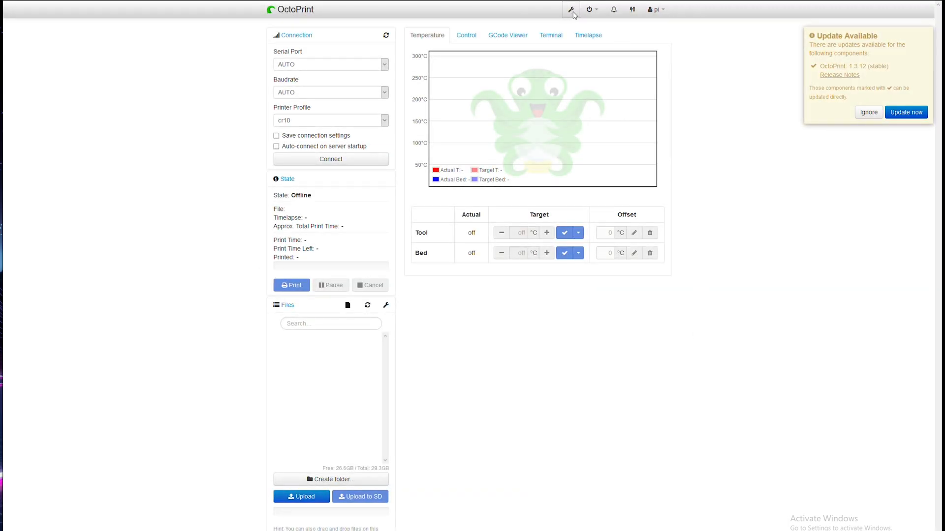
Step: Review the Serial Connection firmware and error-handling settings, then show the Temperatures page
click(570, 9)
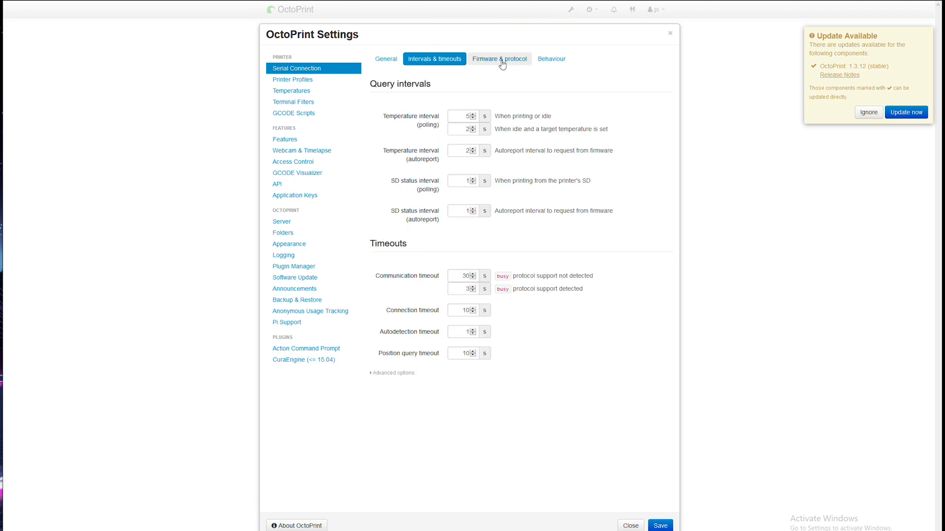
click(499, 58)
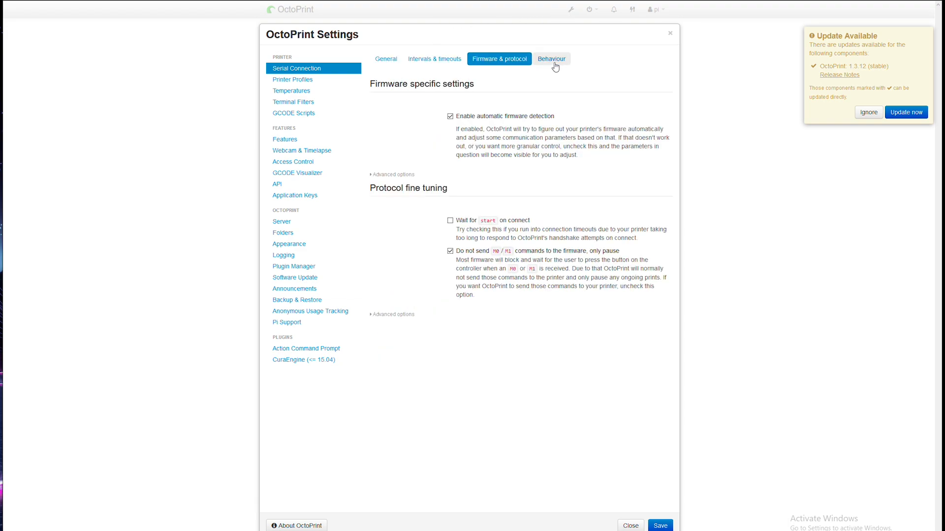
click(550, 59)
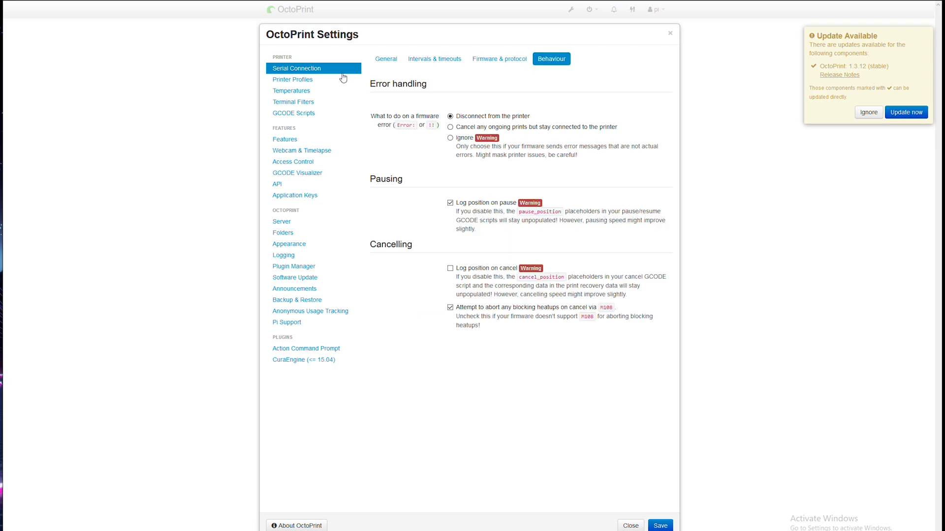
click(291, 91)
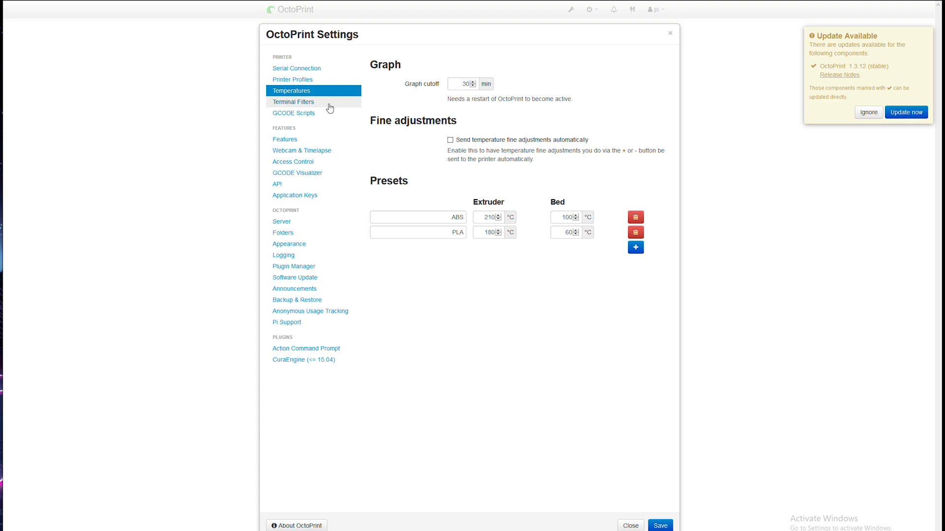
mouse_move(635, 248)
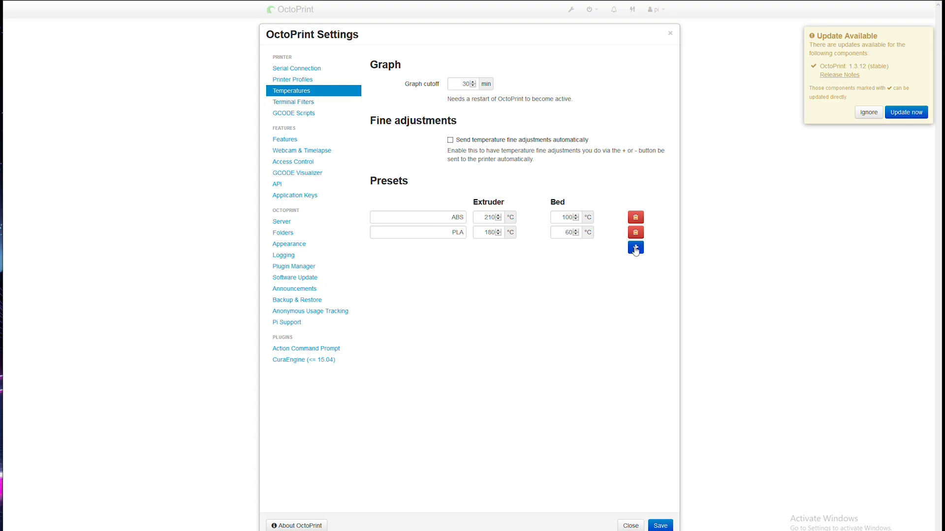
Step: Add a 'material change' temperature preset with a 210 °C extruder temperature
click(634, 248)
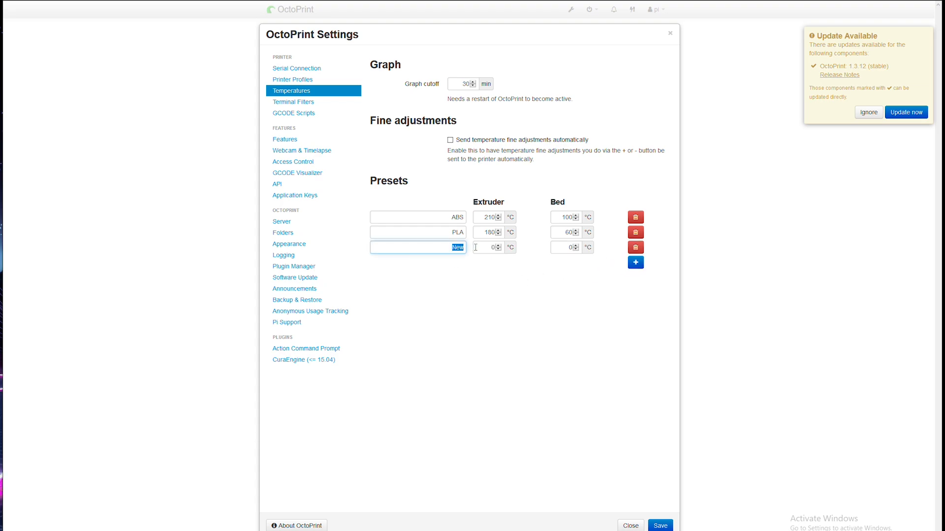
text(material change)
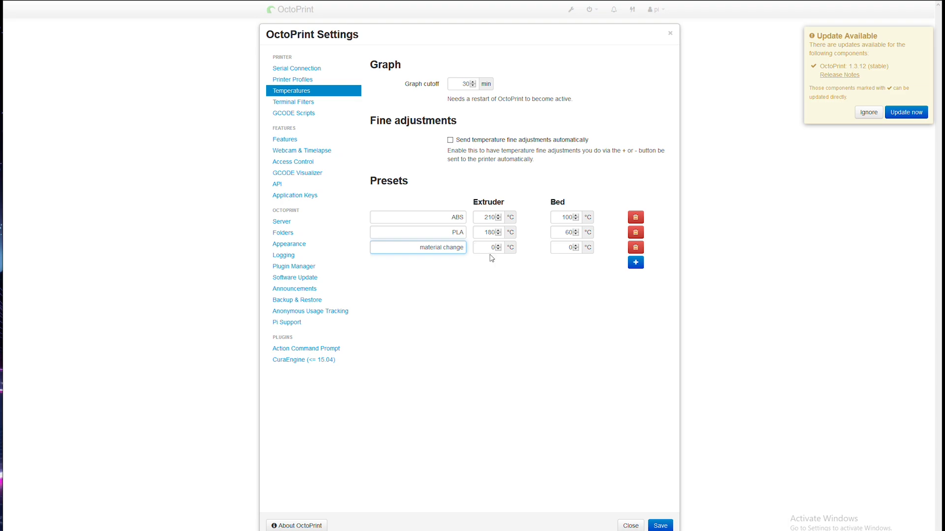
click(489, 247)
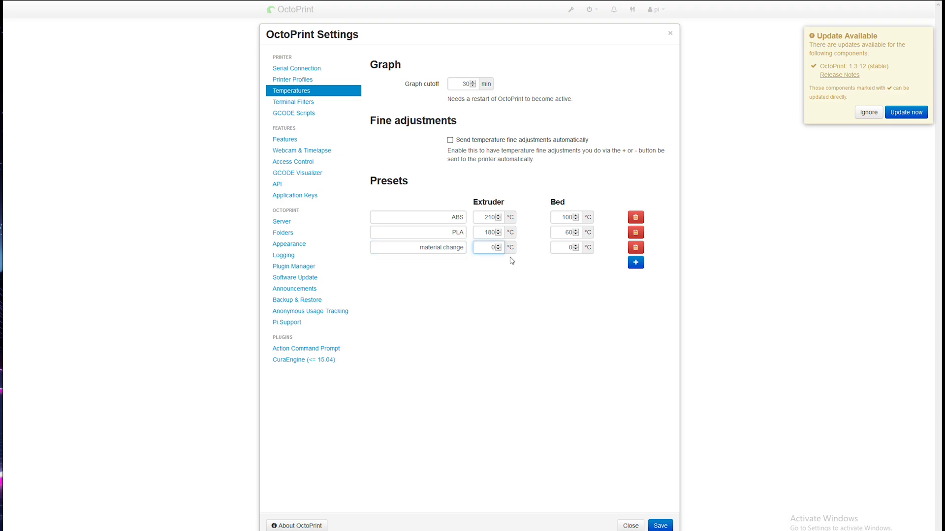
text(210)
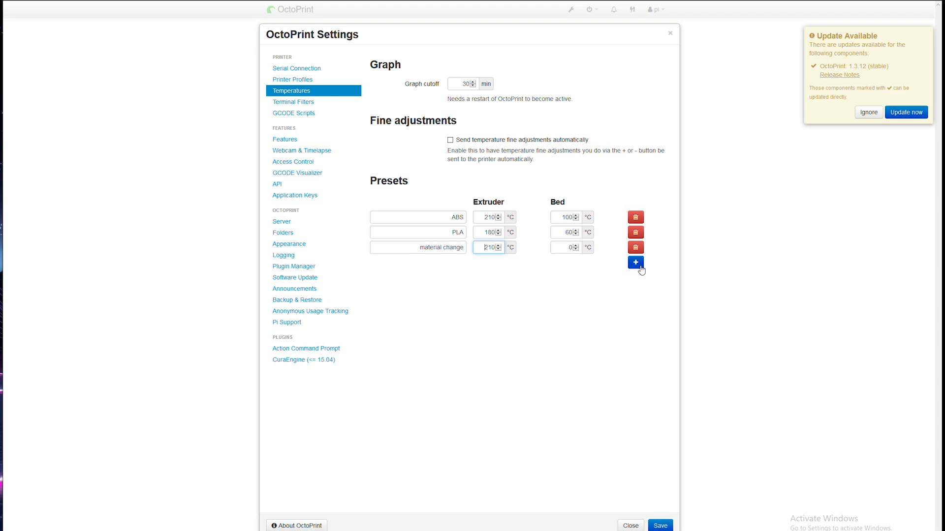
Step: Remove the ABS preset and add a 'PETG pre-heat' preset at 50 °C
click(635, 262)
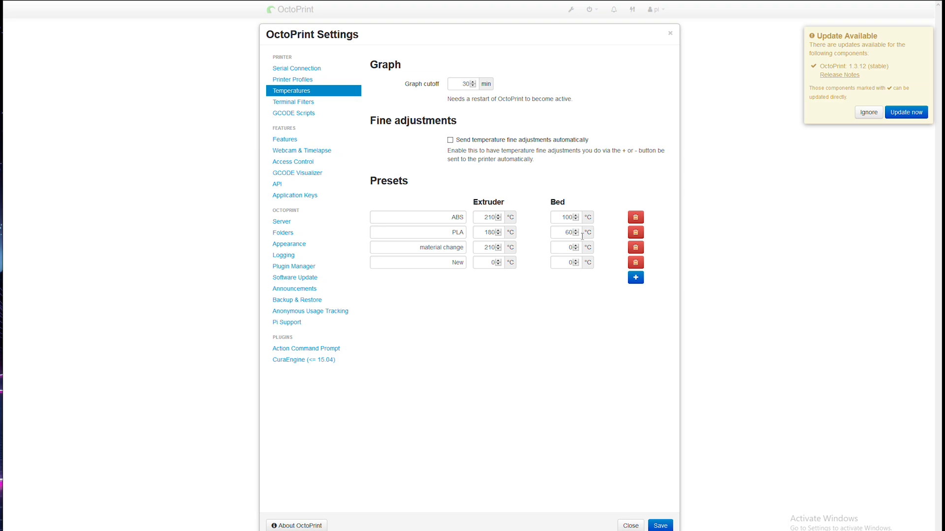
click(634, 217)
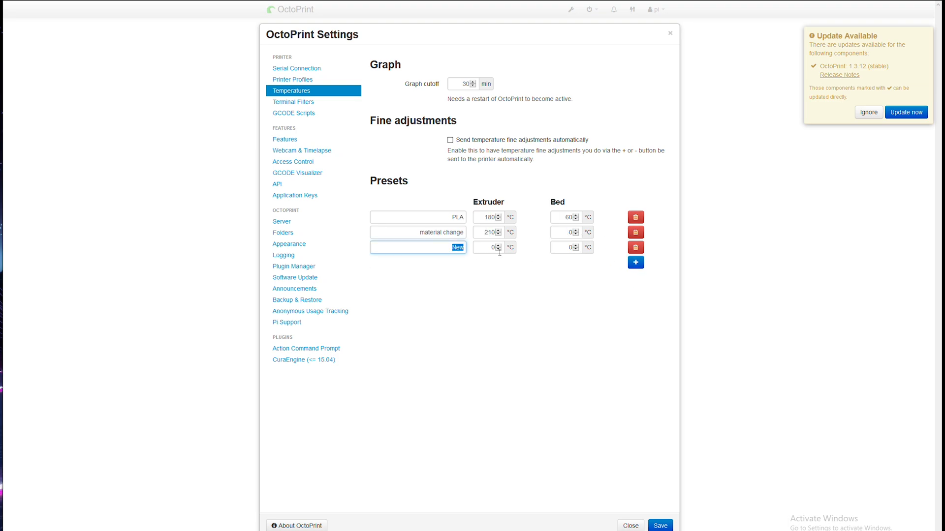
text(PETG)
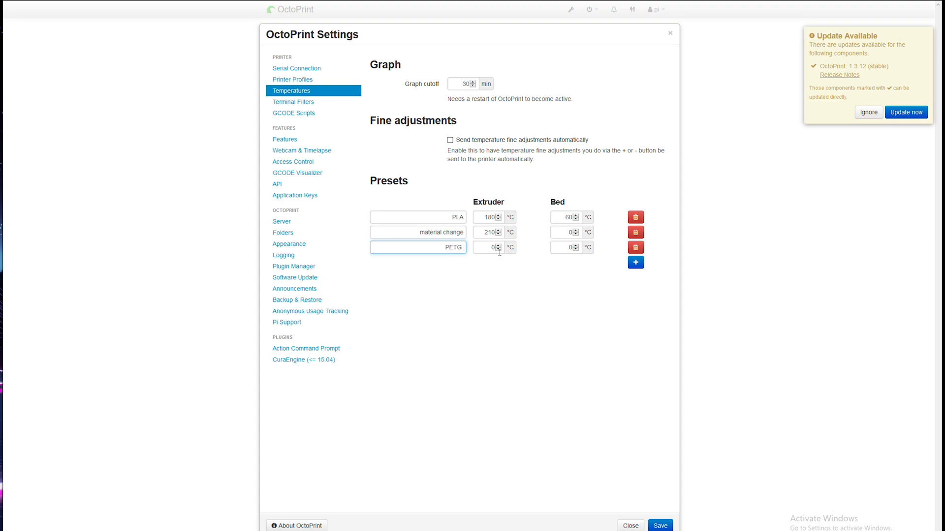
text(pre-heat)
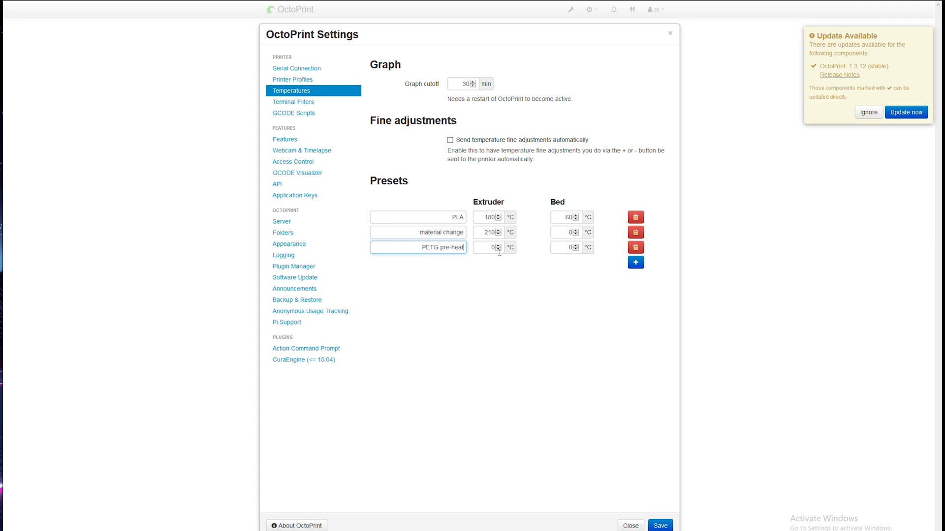
mouse_move(557, 262)
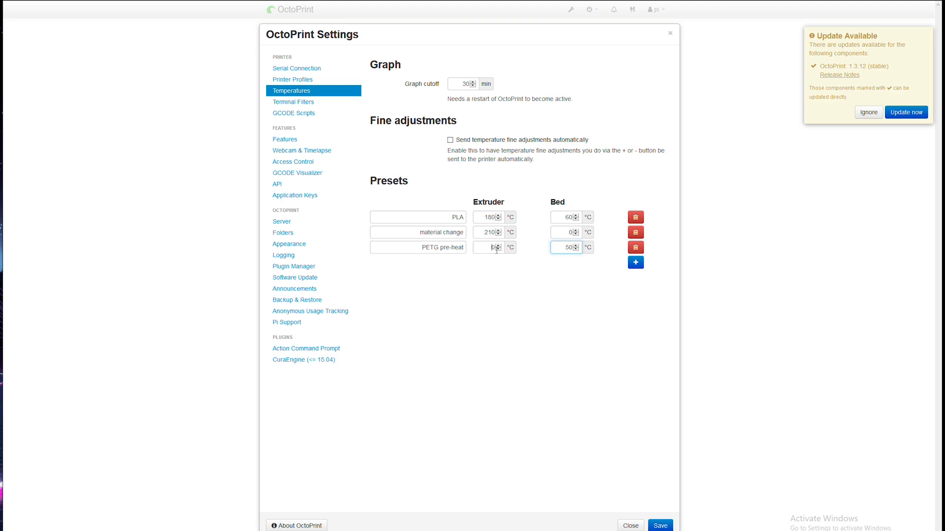
text(50)
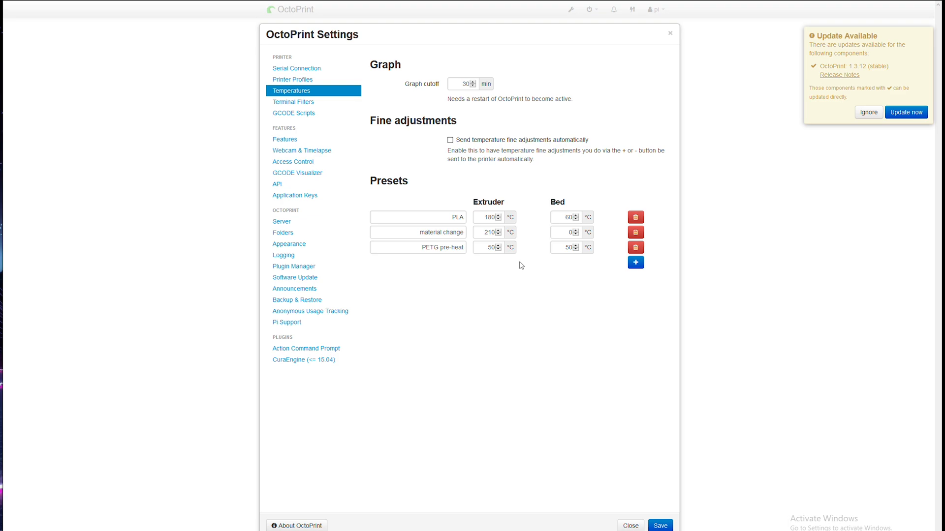
click(301, 151)
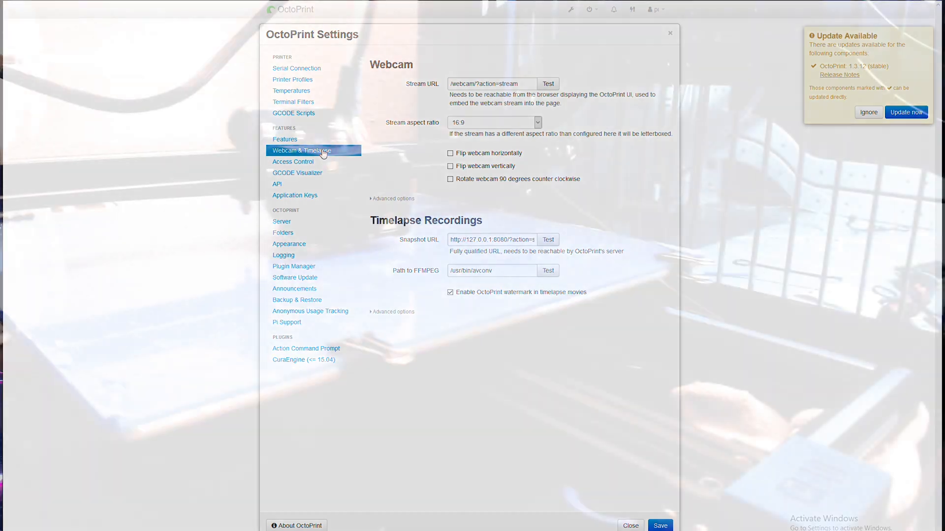
Step: Set the GCode Visualizer 'on desktop' file-size threshold to 100.0MB
click(298, 172)
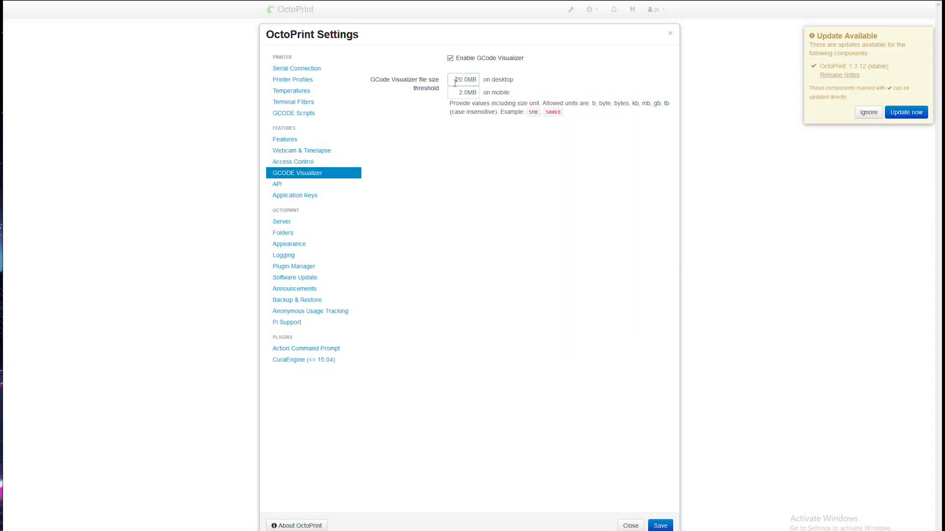
mouse_move(463, 80)
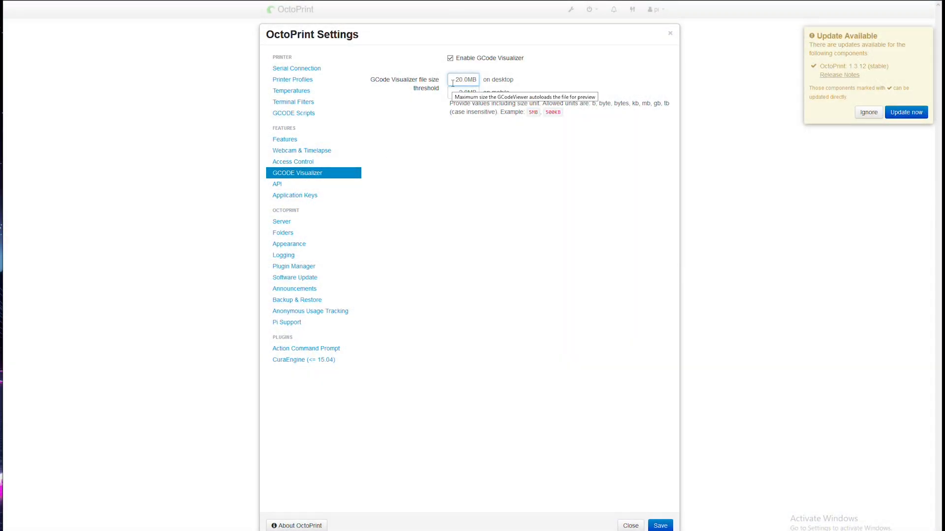
text(100.0MB)
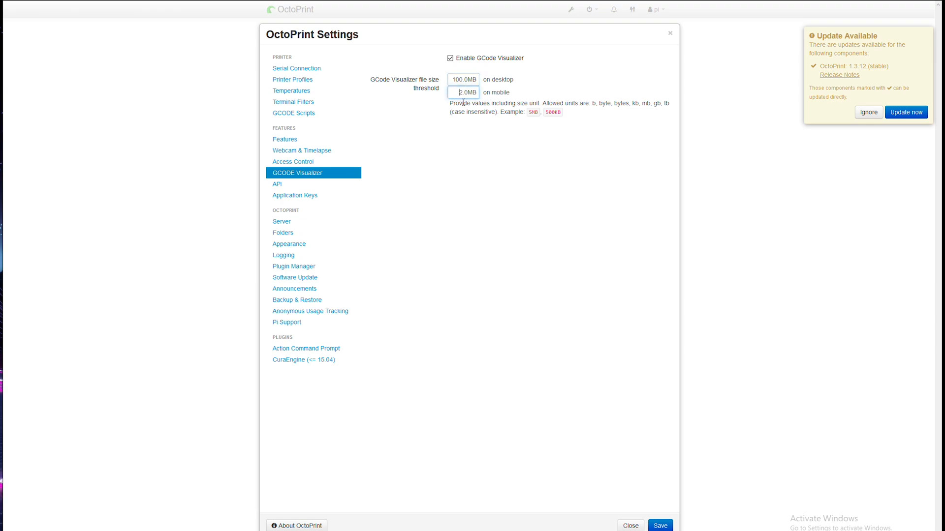
mouse_move(464, 92)
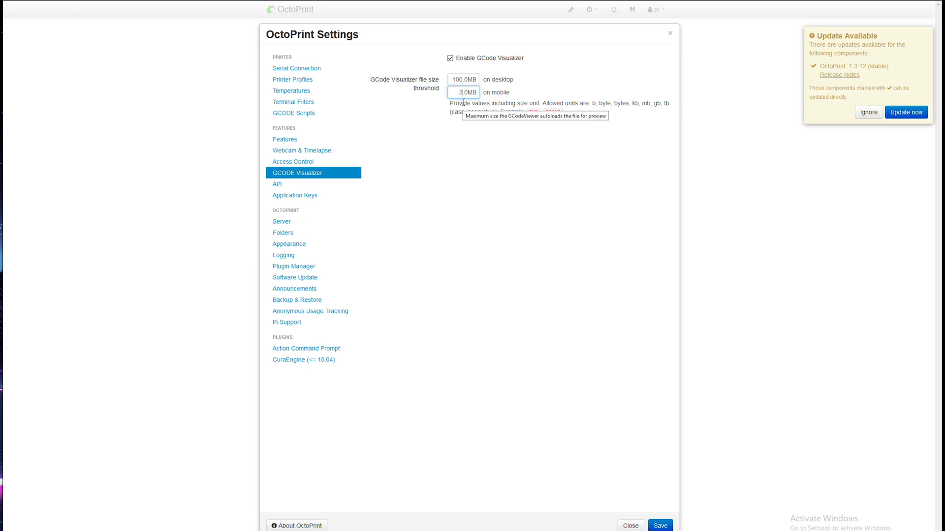
click(290, 244)
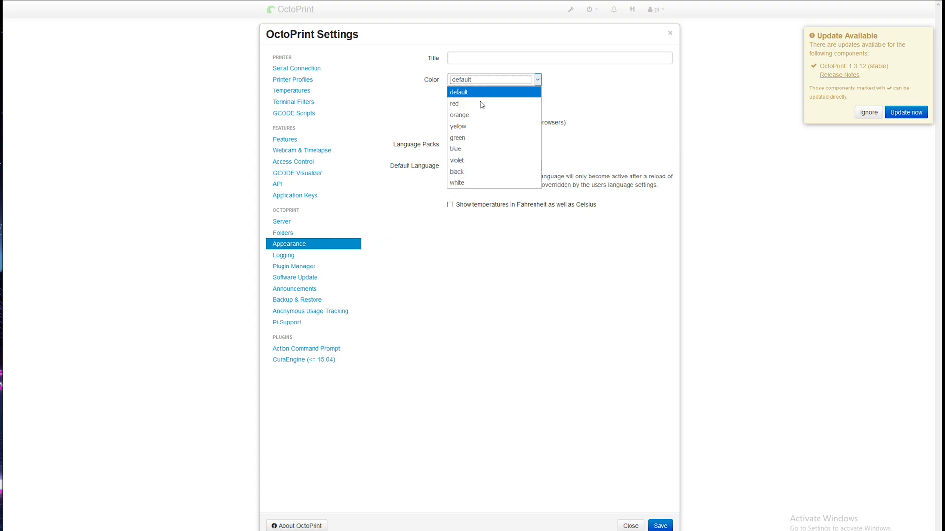
Step: Choose black as the interface colour in the Appearance settings
click(454, 103)
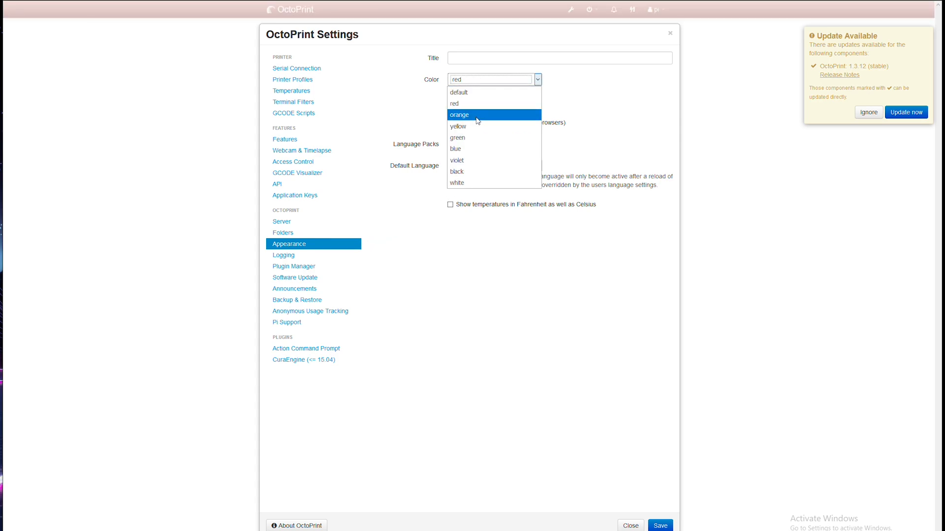
click(457, 161)
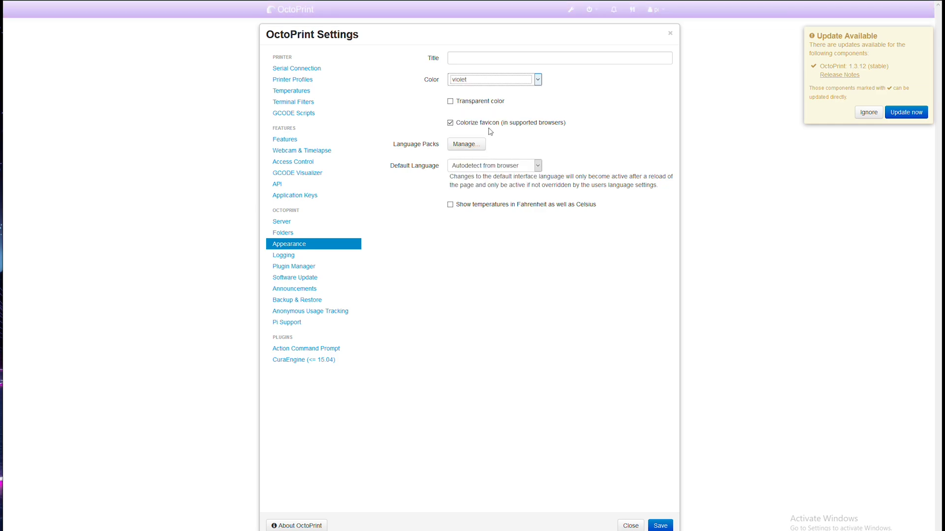
click(490, 79)
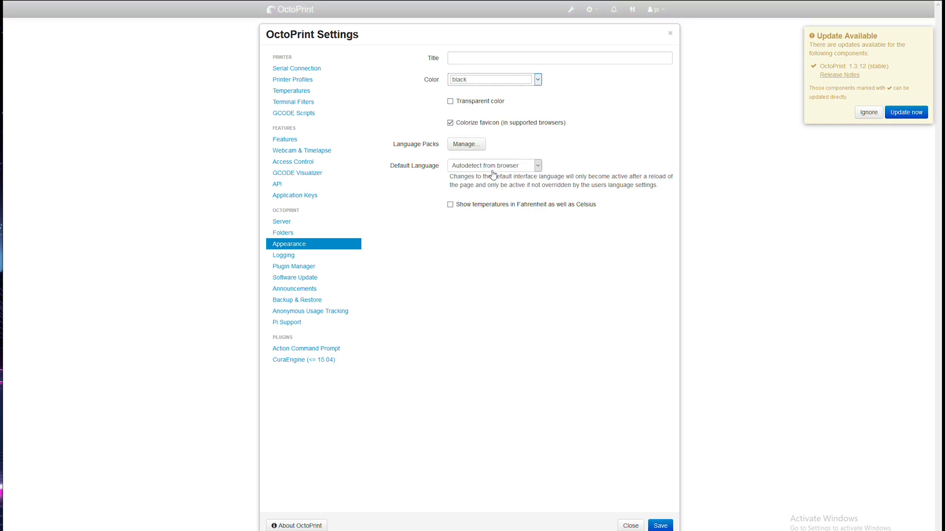
mouse_move(324, 255)
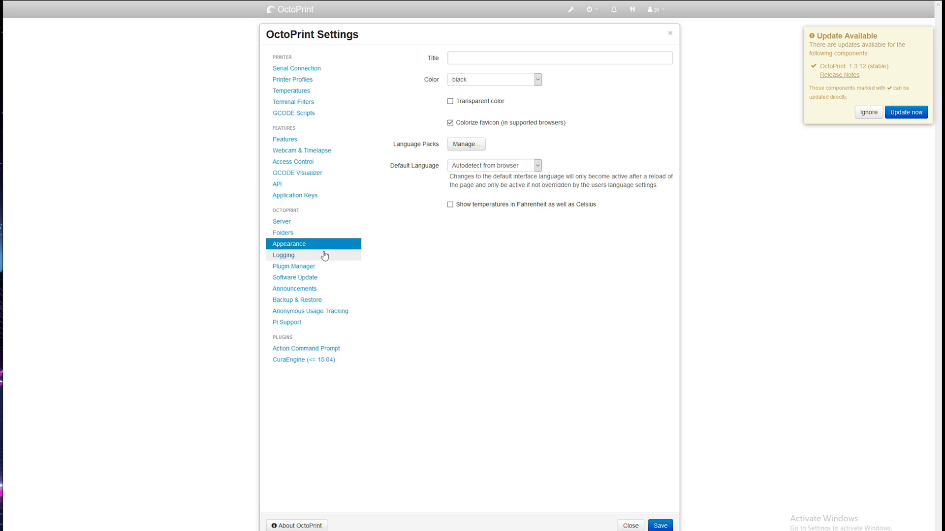
Step: Look through the Logging, Plugin Manager, Software Update, Backup & Restore and Pi Support pages
click(283, 255)
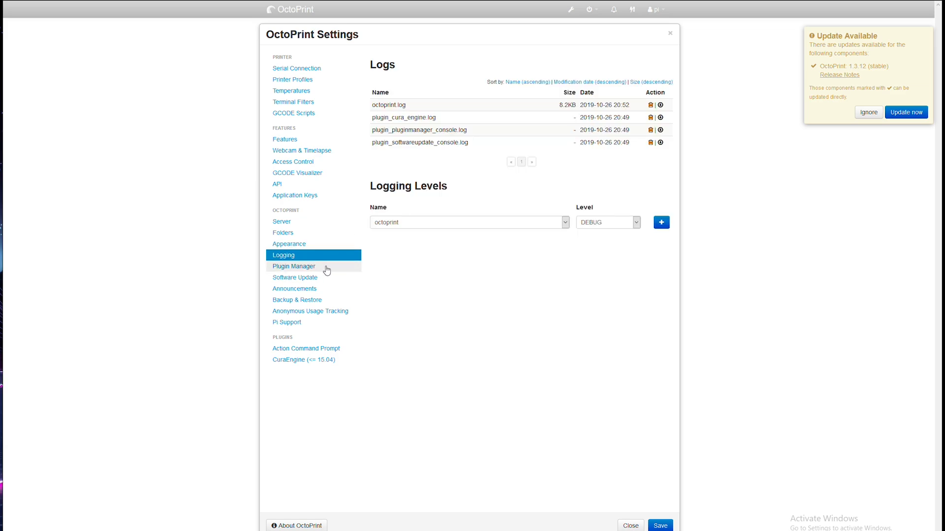
click(294, 266)
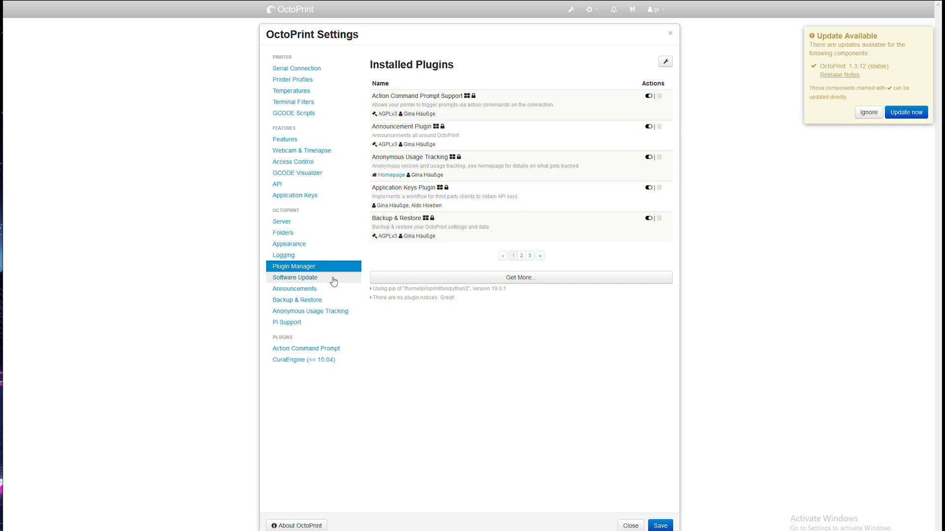
click(295, 277)
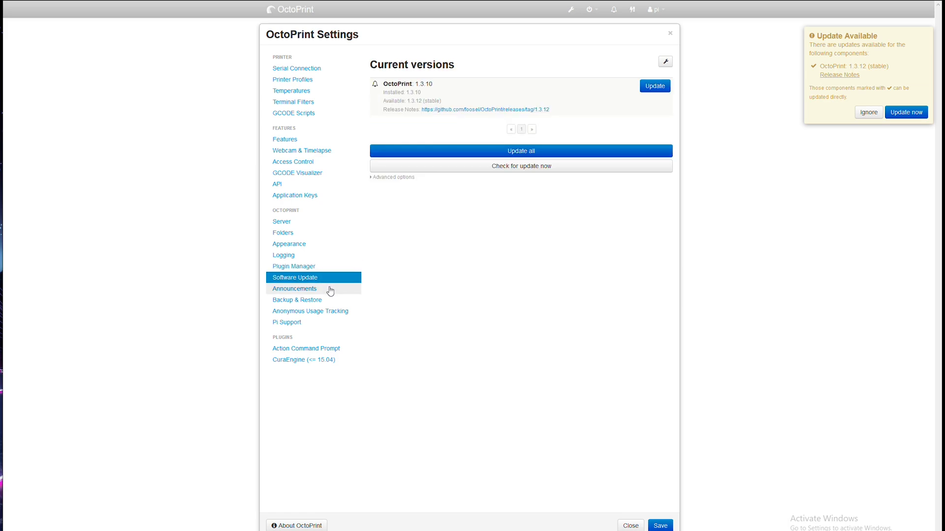
click(298, 300)
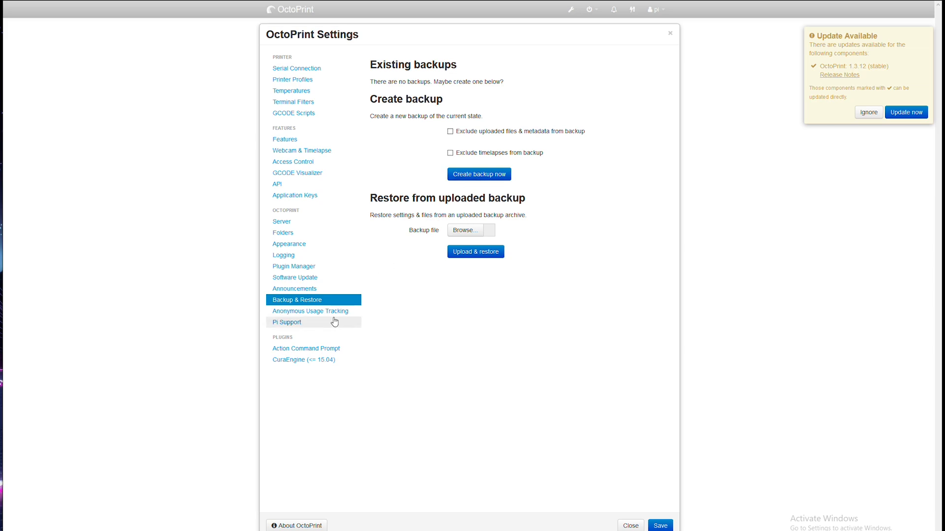
click(287, 322)
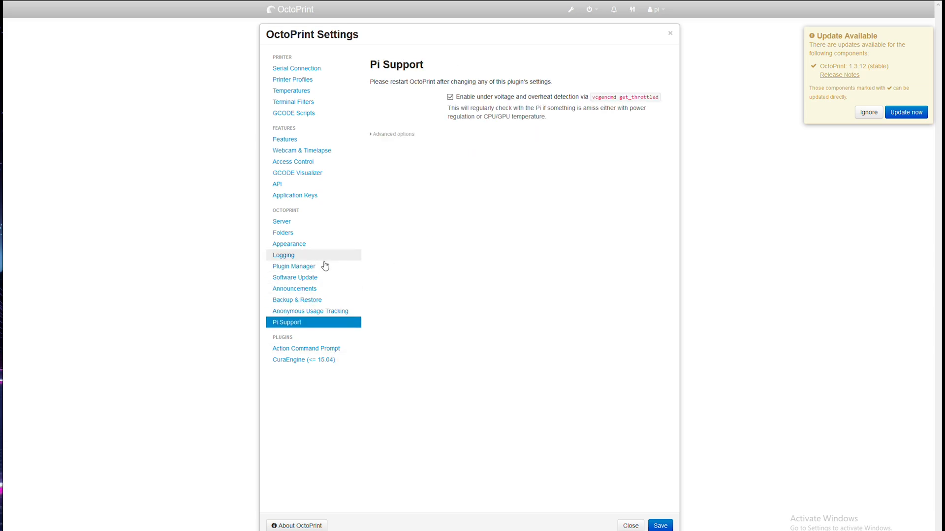
click(294, 266)
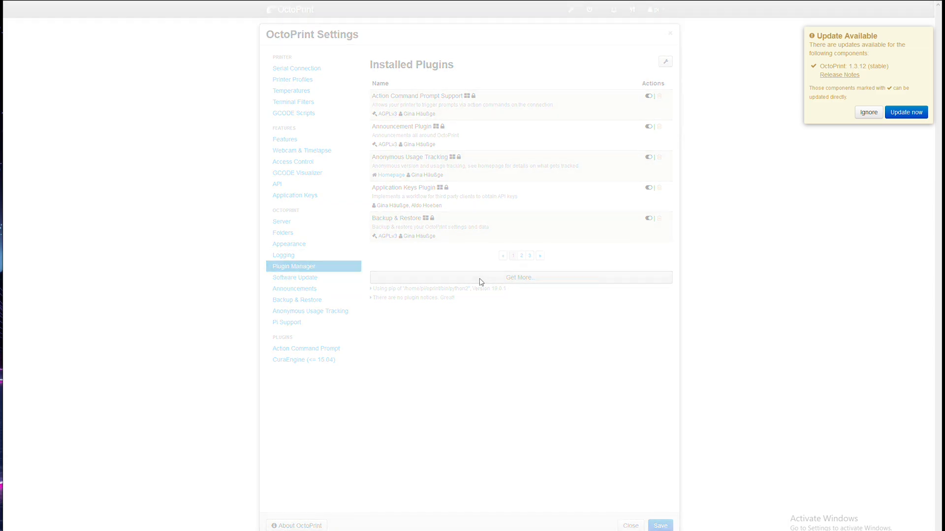
Step: Save settings, follow test5.gcode layers in the GCode Viewer, and show the temperature graph
click(520, 277)
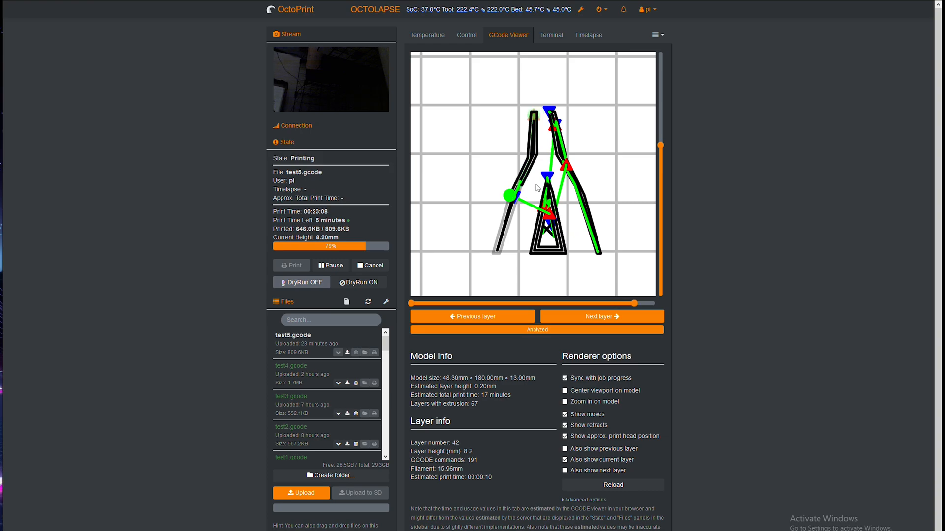
click(601, 317)
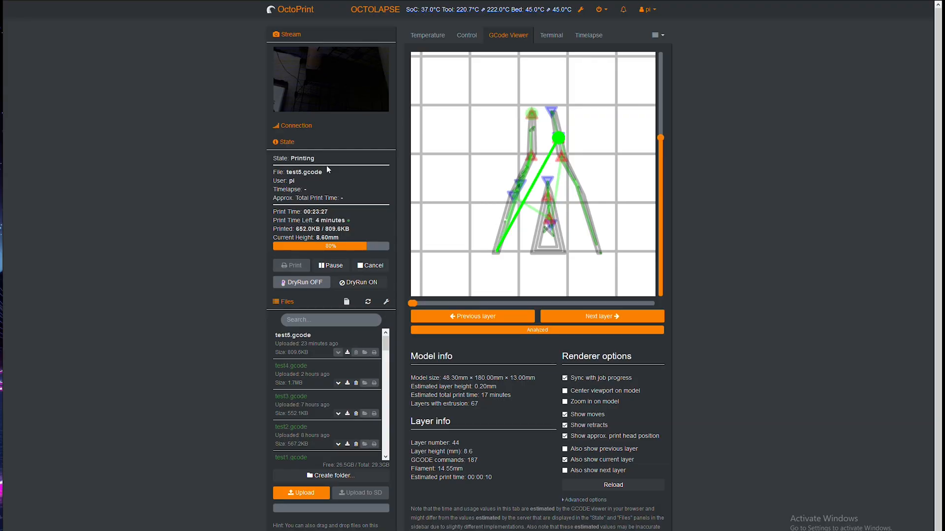
click(427, 35)
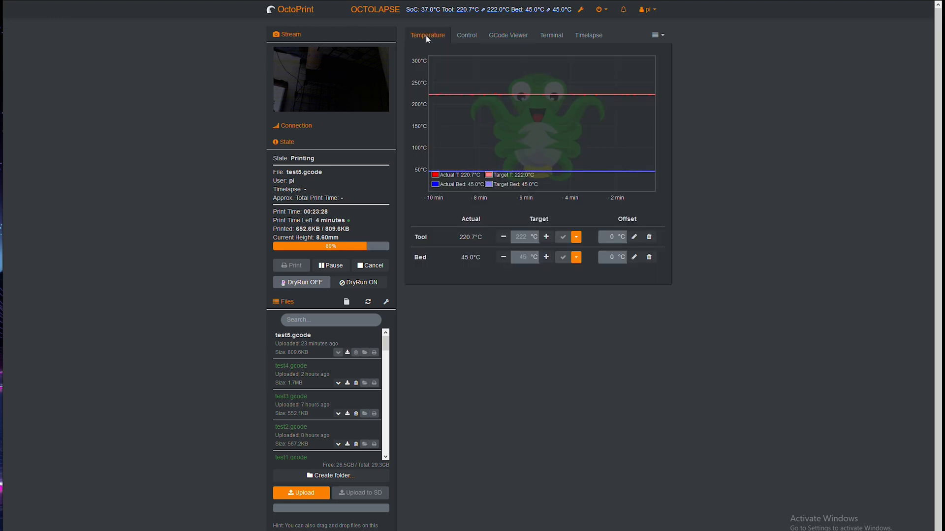
mouse_move(547, 198)
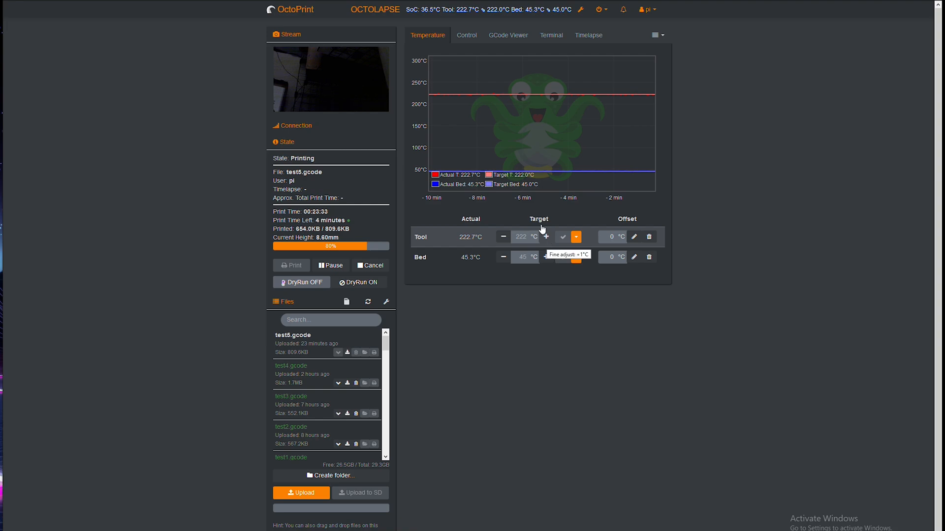
Step: Switch to the Control tab to view the webcam feed and jog controls
click(466, 35)
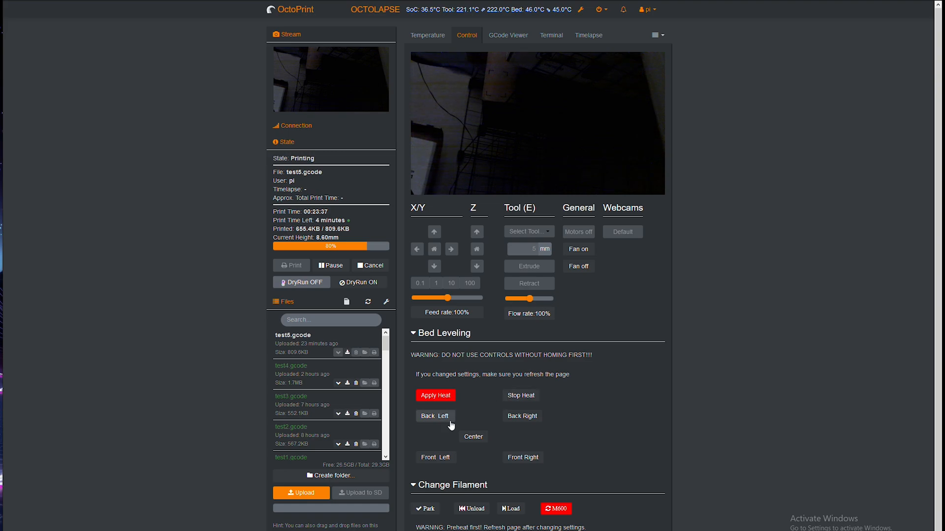
mouse_move(467, 470)
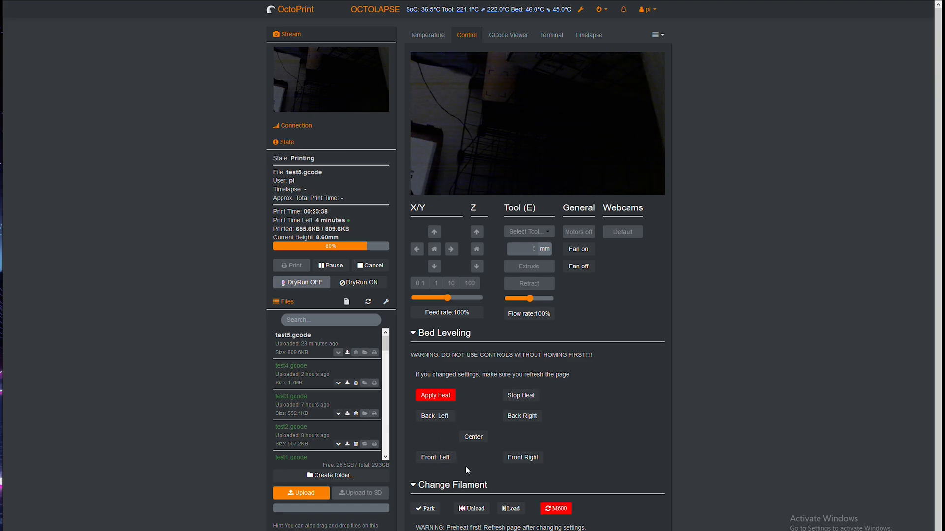
mouse_move(532, 437)
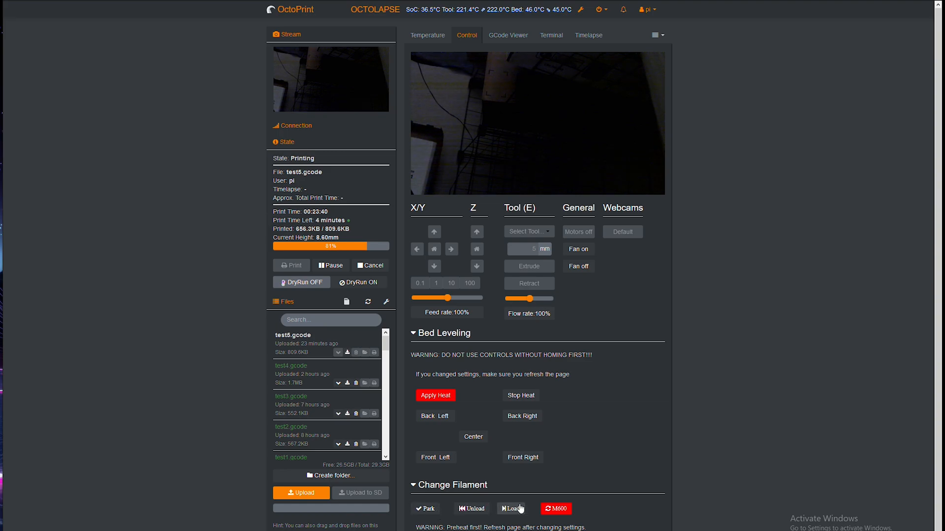
mouse_move(579, 475)
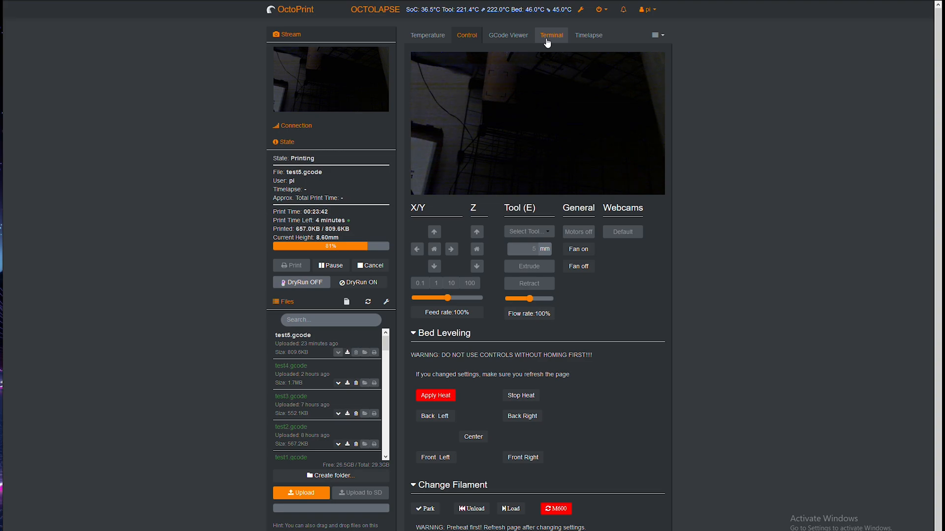
Step: Suppress SD status messages and wait responses in the Terminal, then show the Octolapse panel
click(550, 34)
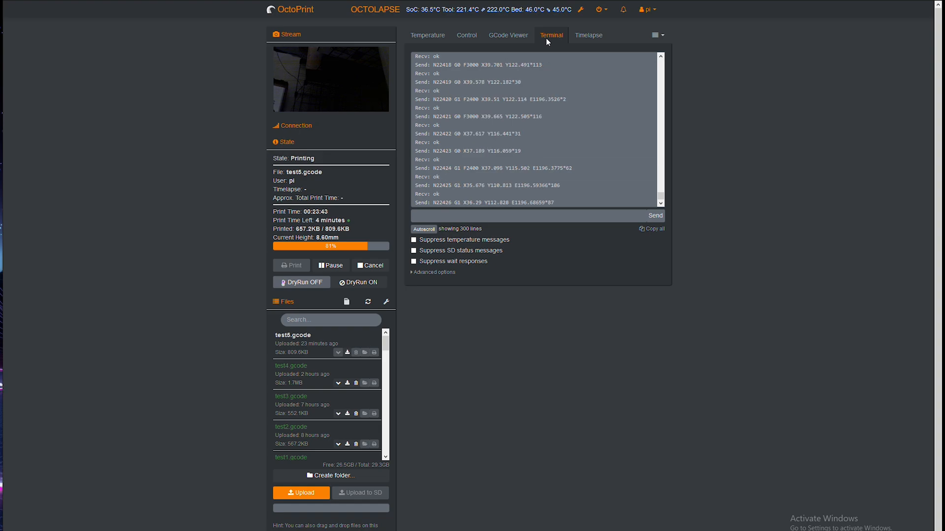
click(414, 250)
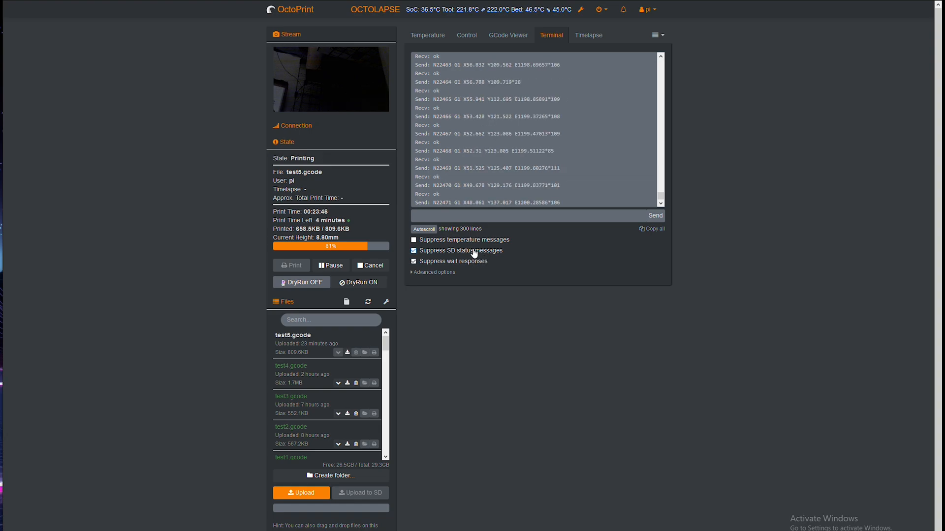
click(414, 240)
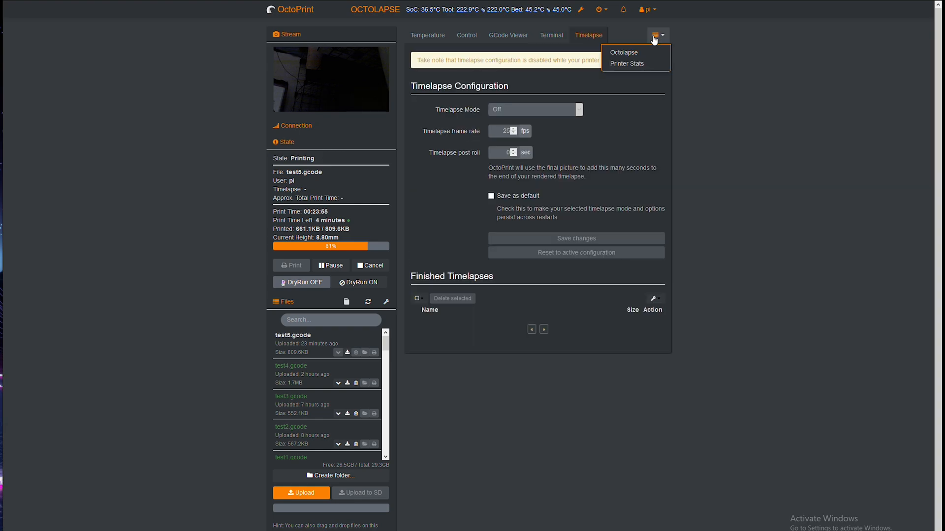
click(623, 51)
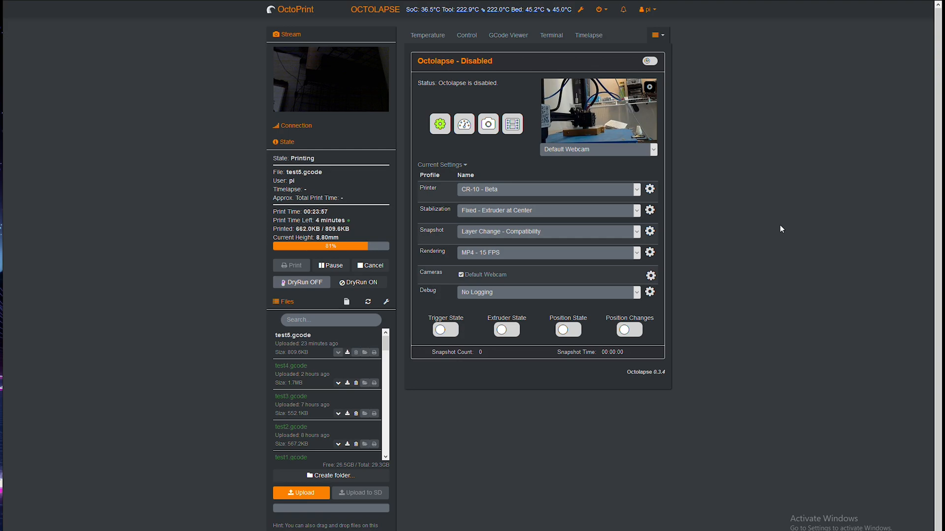